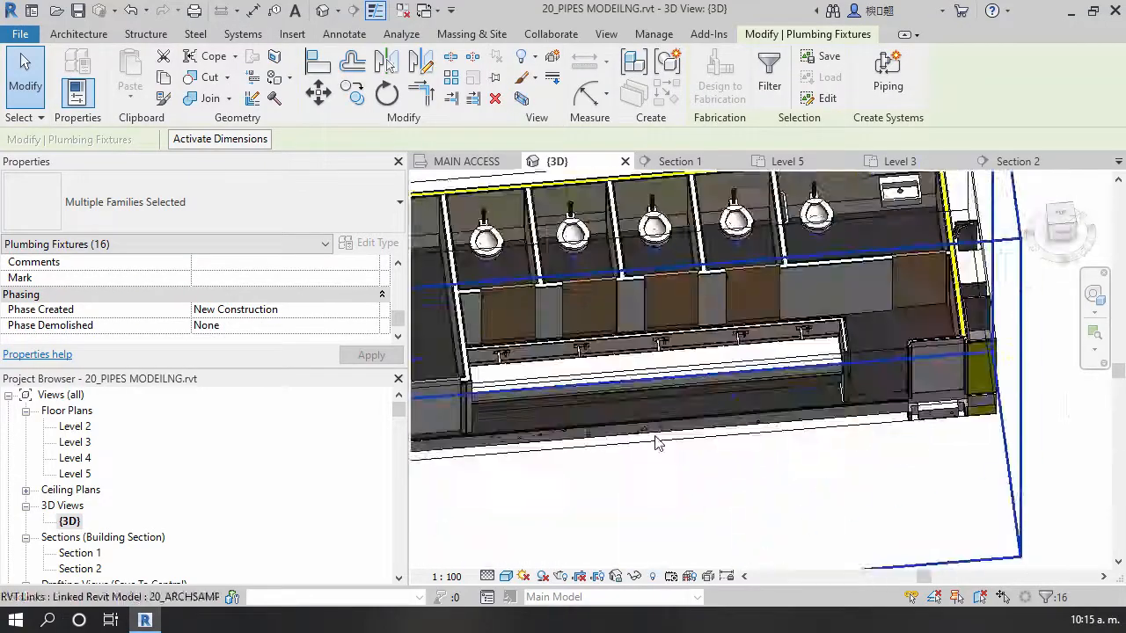
Step: Isolate the four water closets in 3D and launch the 08 sanitary creation script
left_click_drag(660, 444, 763, 426)
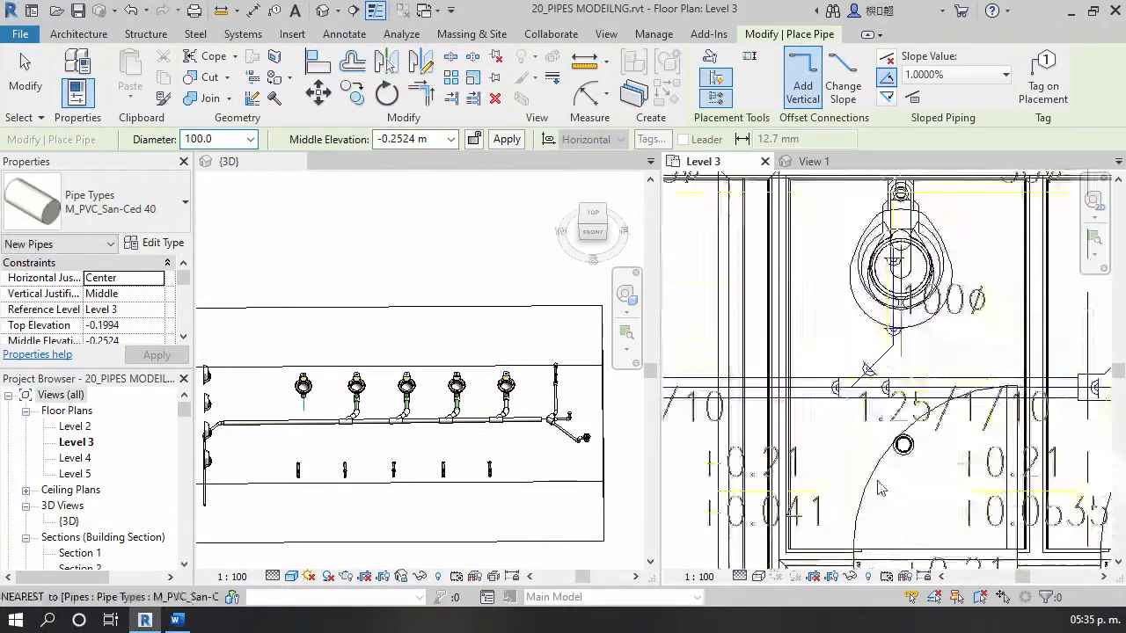
left_click(835, 75)
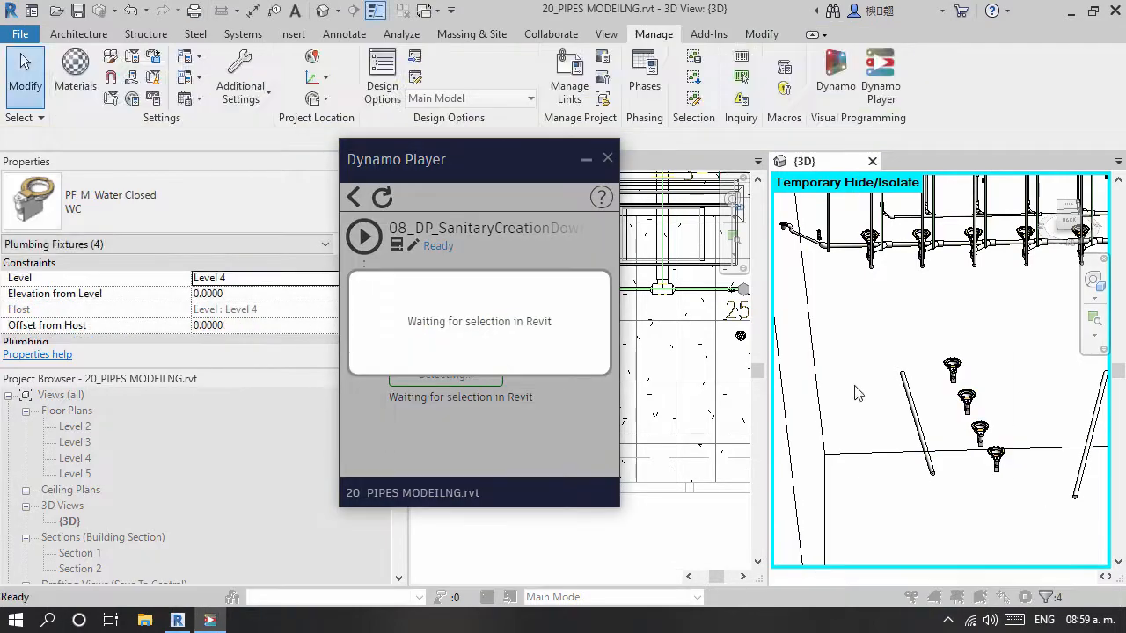
Step: Generate the sanitary branch pipes, then run the 09 back-connection and 10 ventilation-from-back scripts
left_click(364, 236)
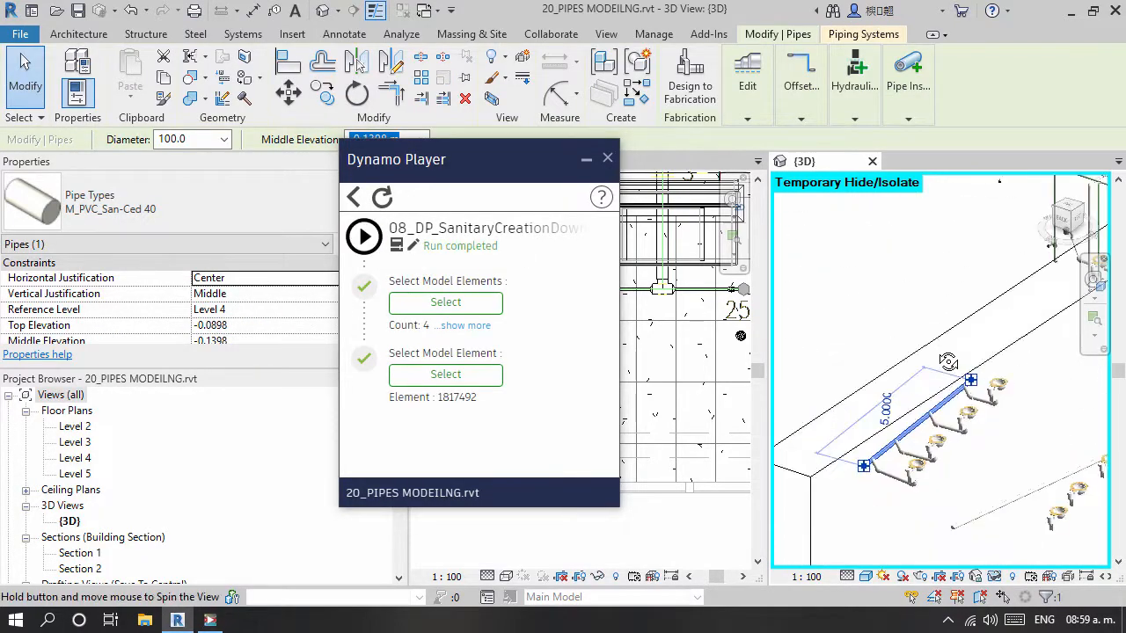
left_click(445, 375)
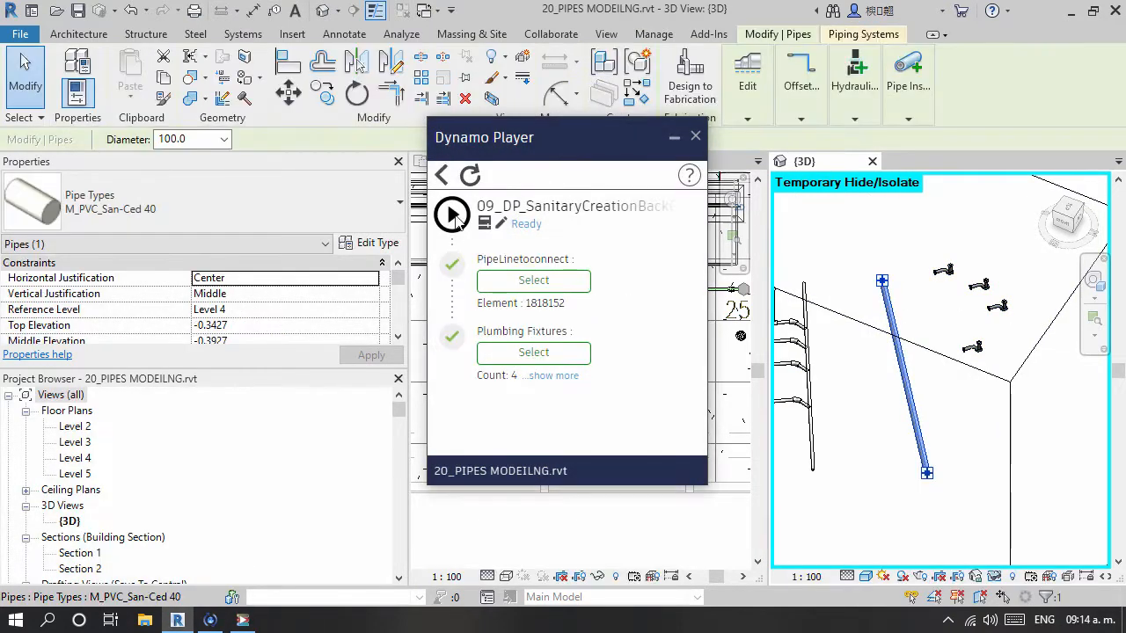
left_click(451, 214)
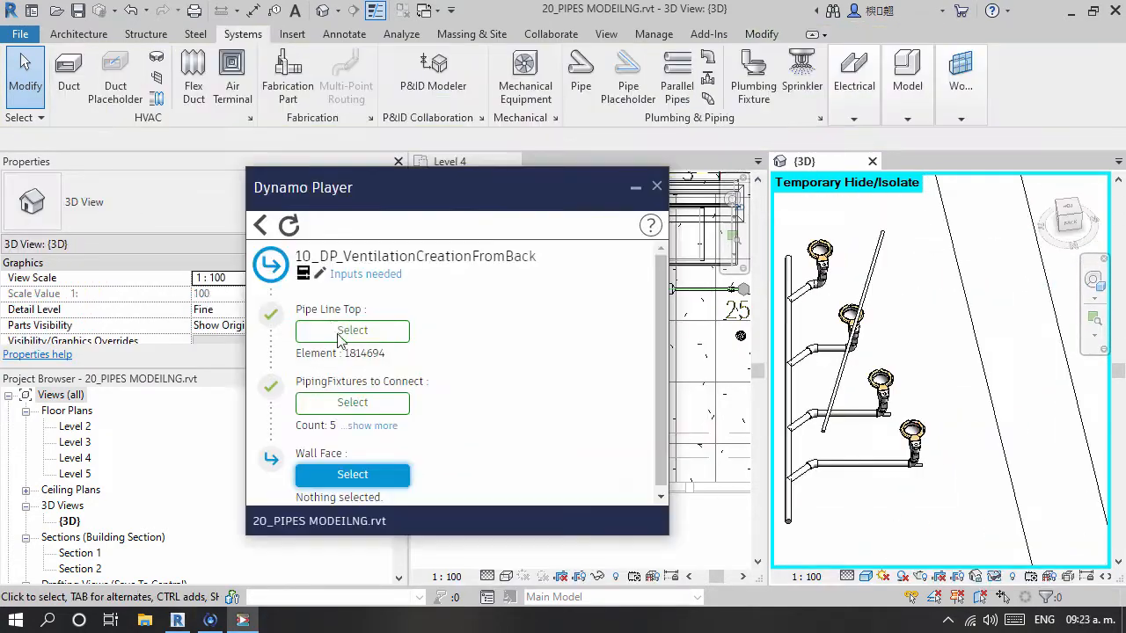
Step: Run the ventilation scripts to raise vent pipes, then select inputs for 12_DP_HidraulicCreationFaceBackandUp
left_click(351, 474)
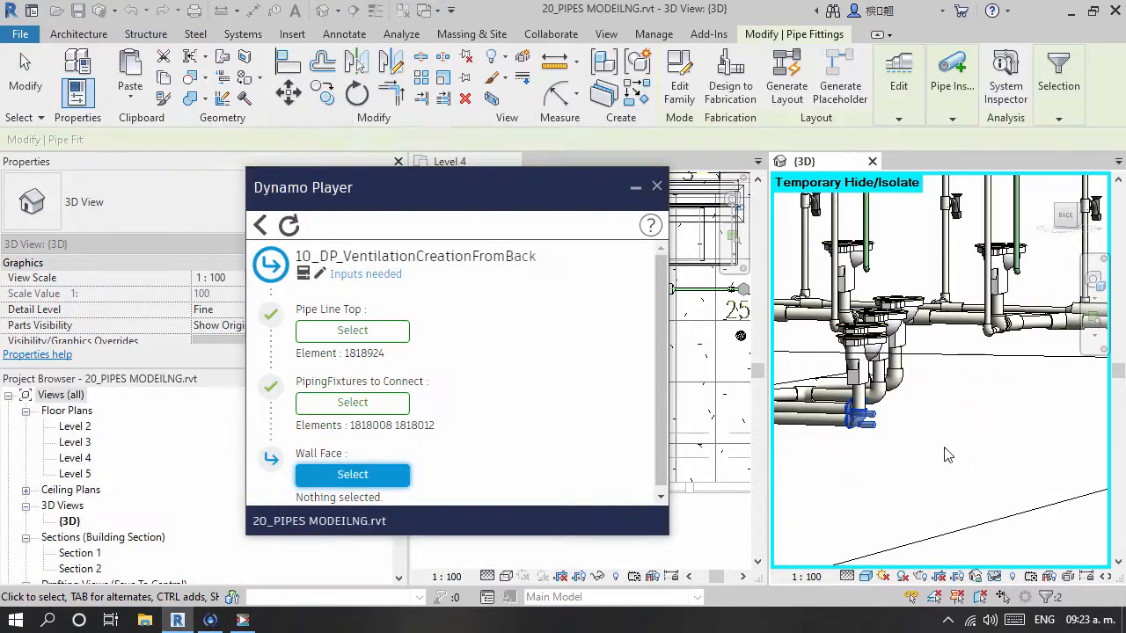
left_click(352, 474)
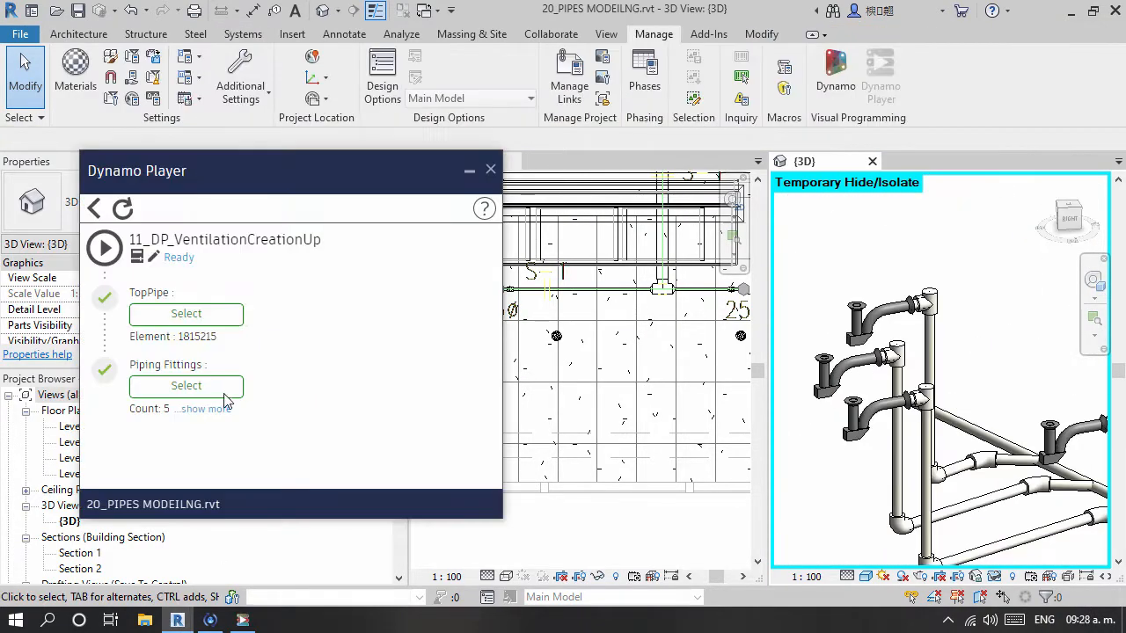
left_click(186, 385)
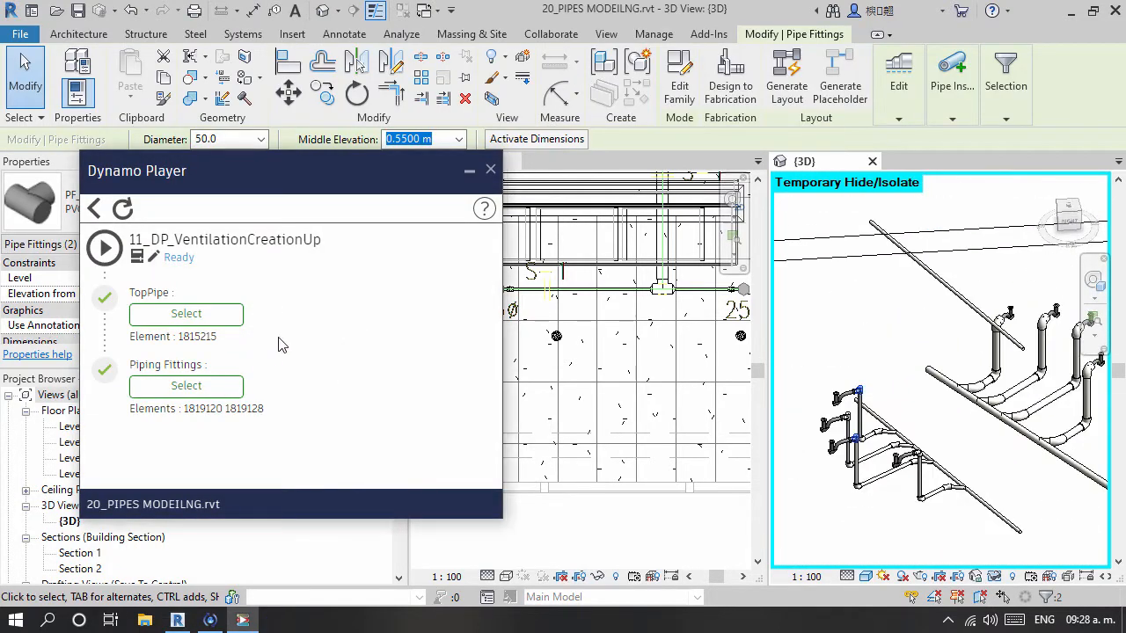
left_click(104, 247)
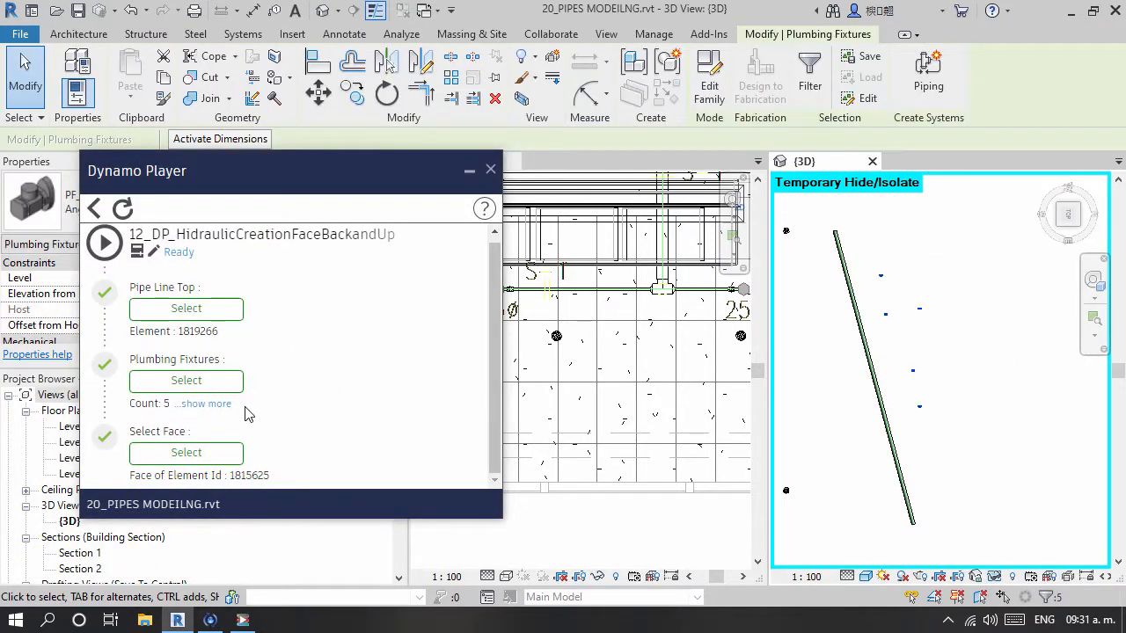
Step: Run the hydraulic supply script, then run 13_DP_FireProtectionUp on the upright sprinklers and pipe line
left_click(186, 452)
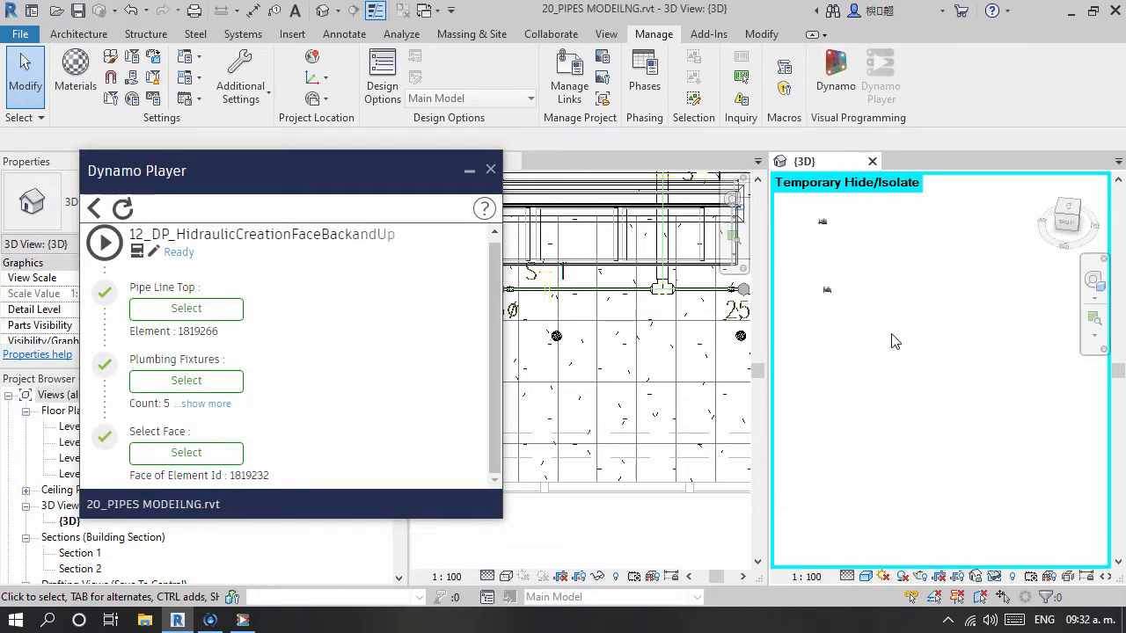
left_click(103, 243)
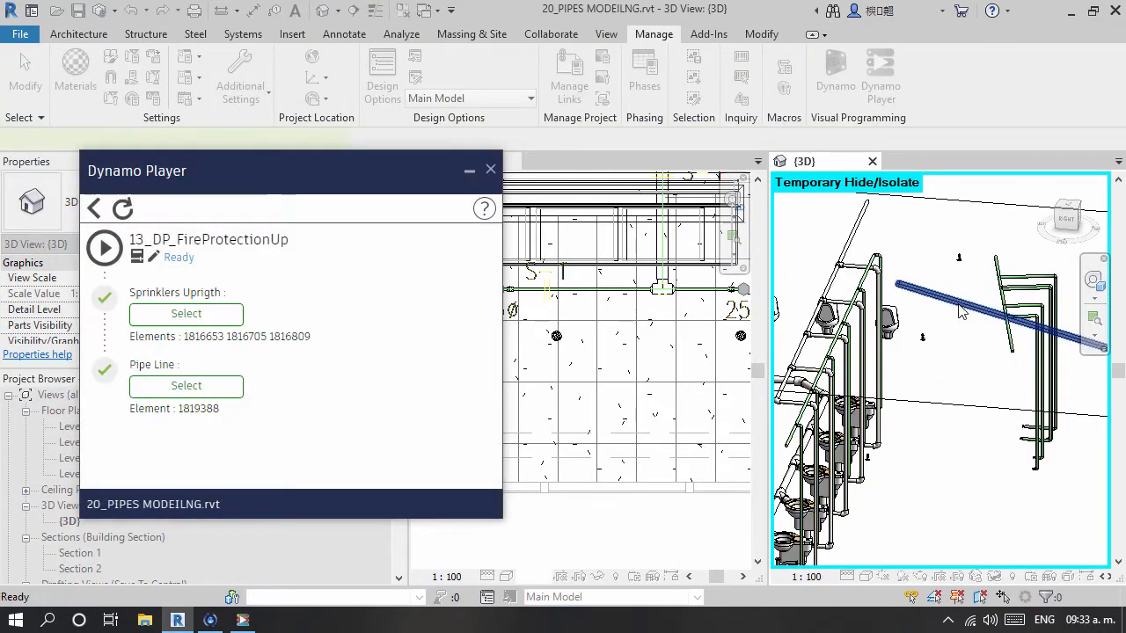
left_click(103, 248)
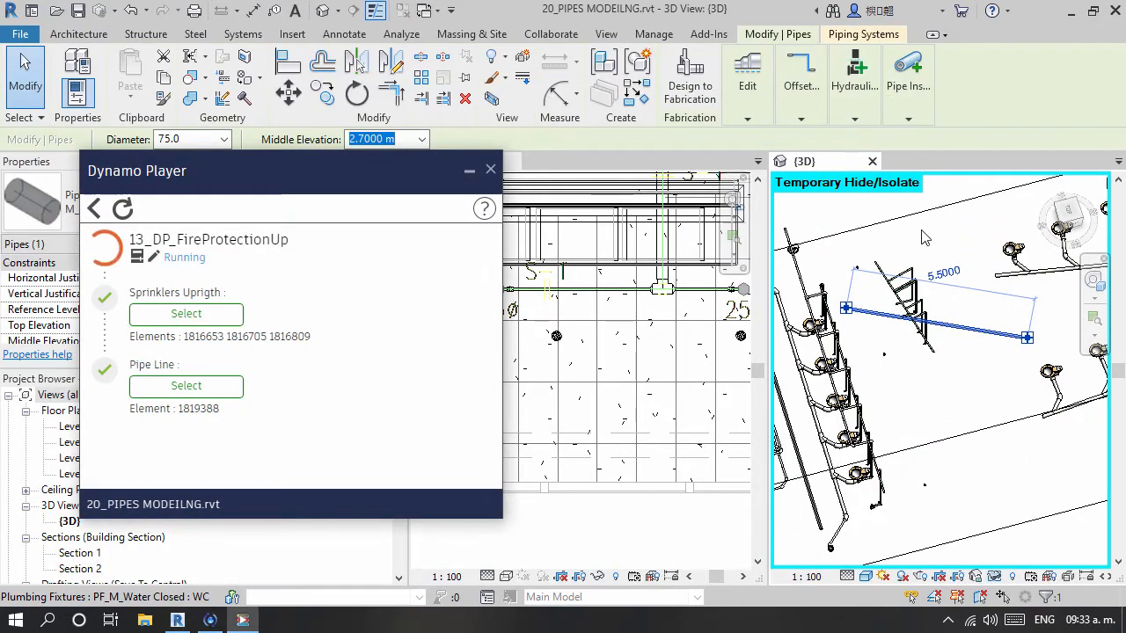